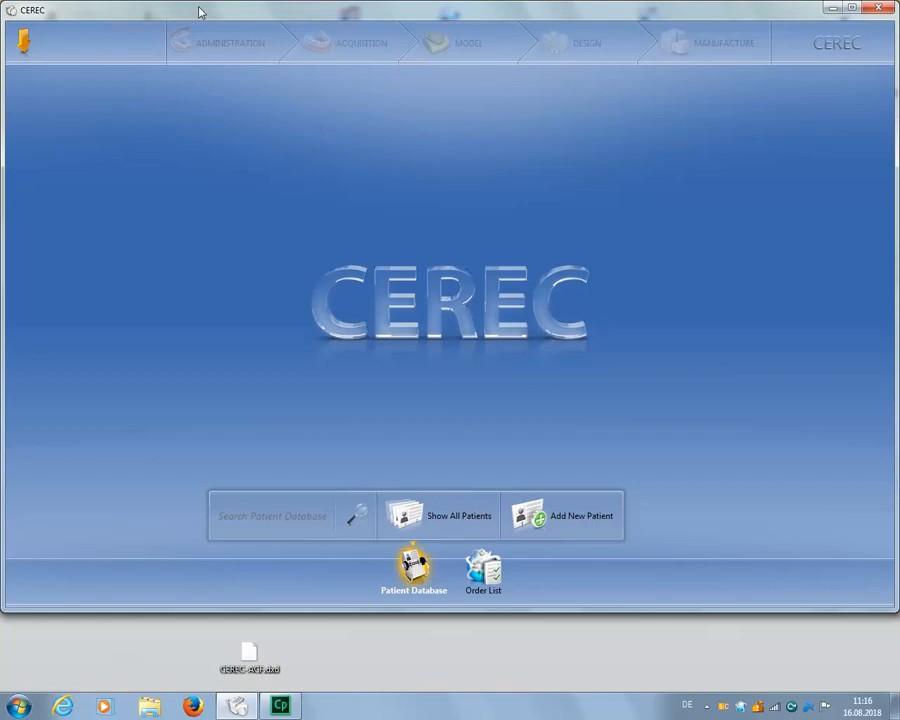
Import CEREC-ACF.dxd from the Desktop via the main menu's Import command
left_click(24, 41)
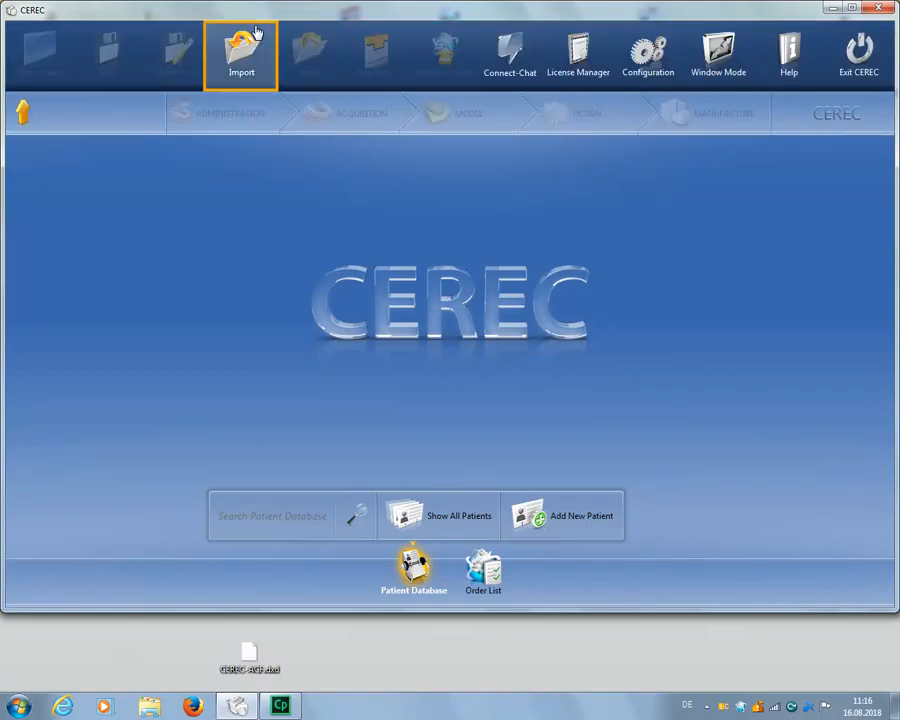
left_click(241, 55)
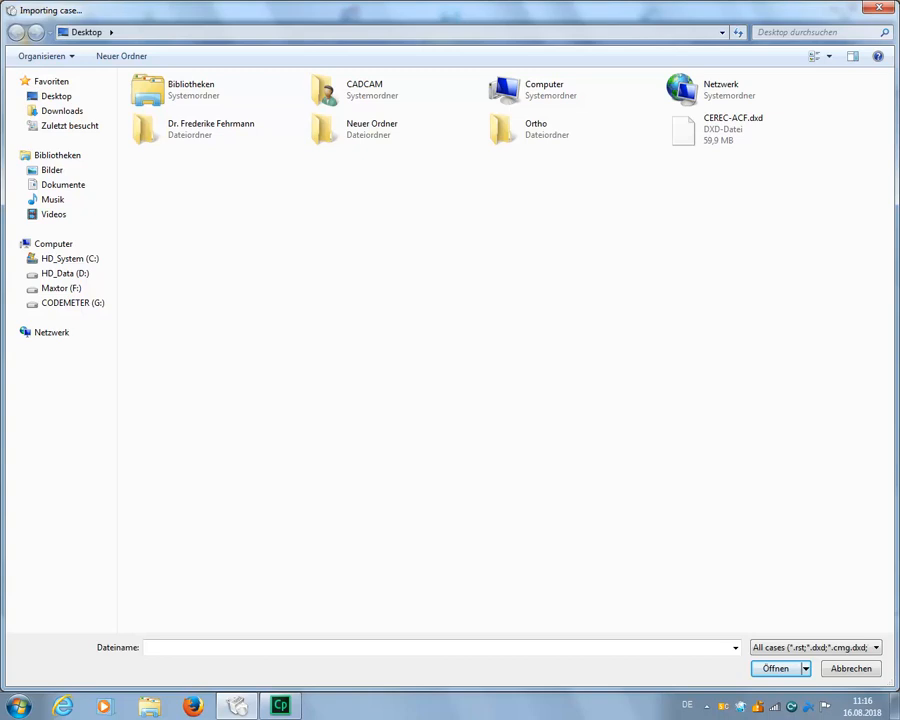
left_click(720, 130)
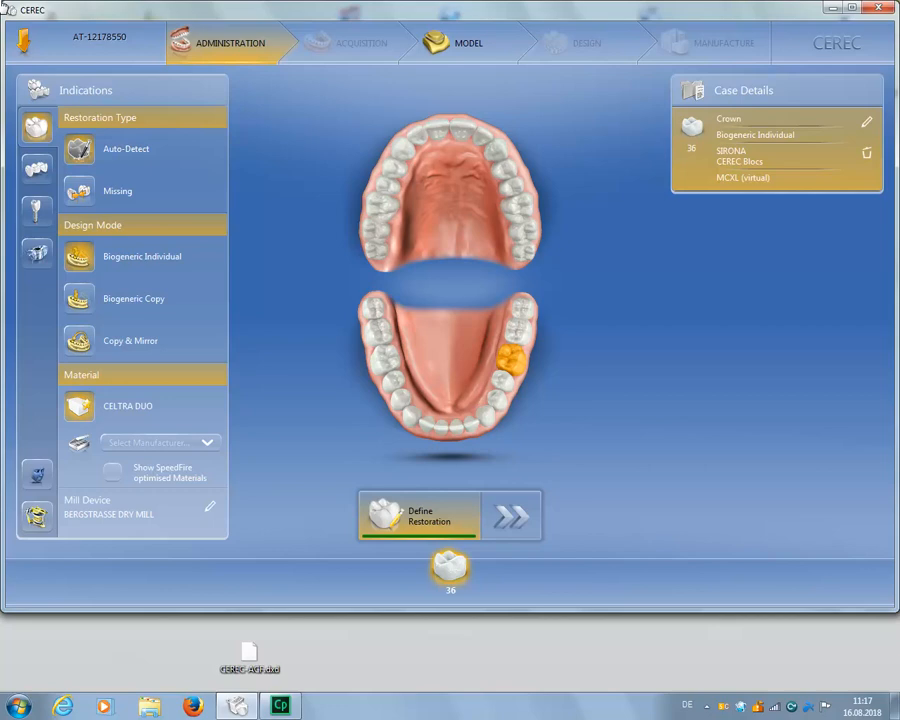
Set the case's mill device to BERGSTRASSE DRY MILL and confirm the case details
left_click(108, 42)
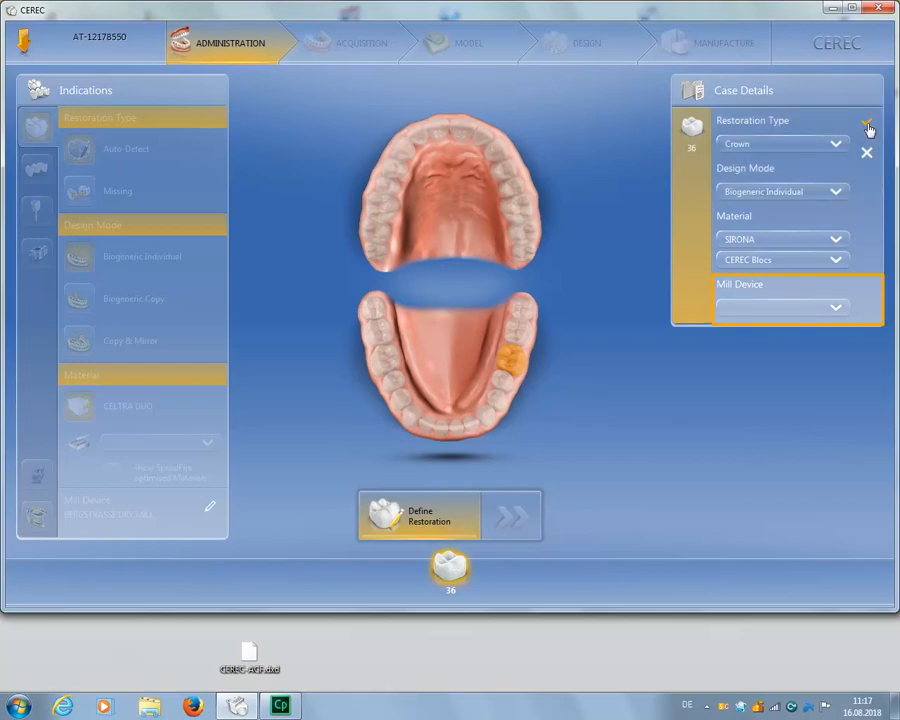
left_click(835, 307)
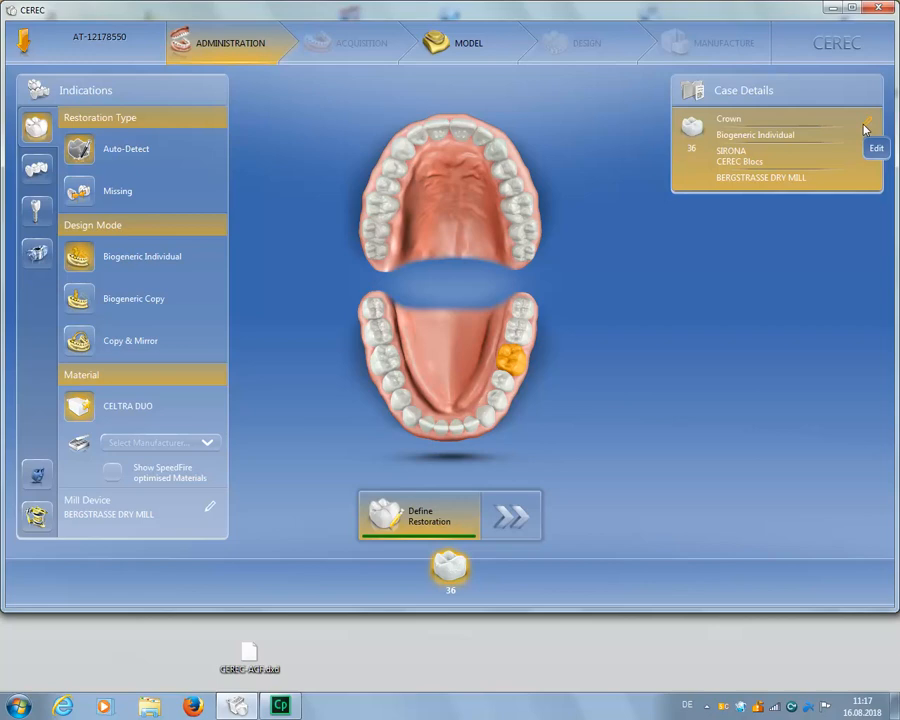
mouse_move(601, 123)
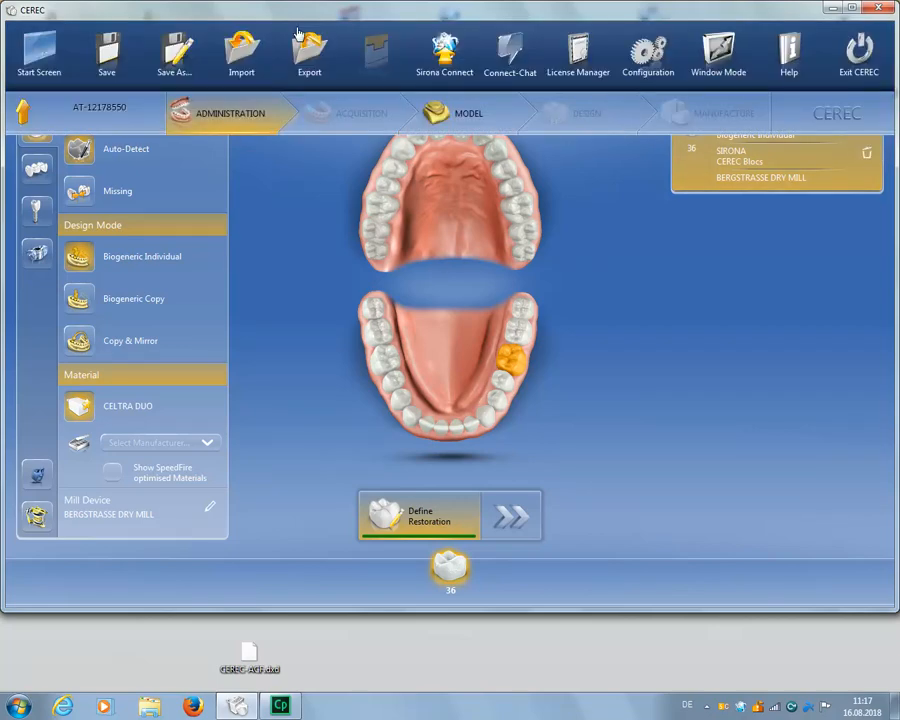
mouse_move(173, 53)
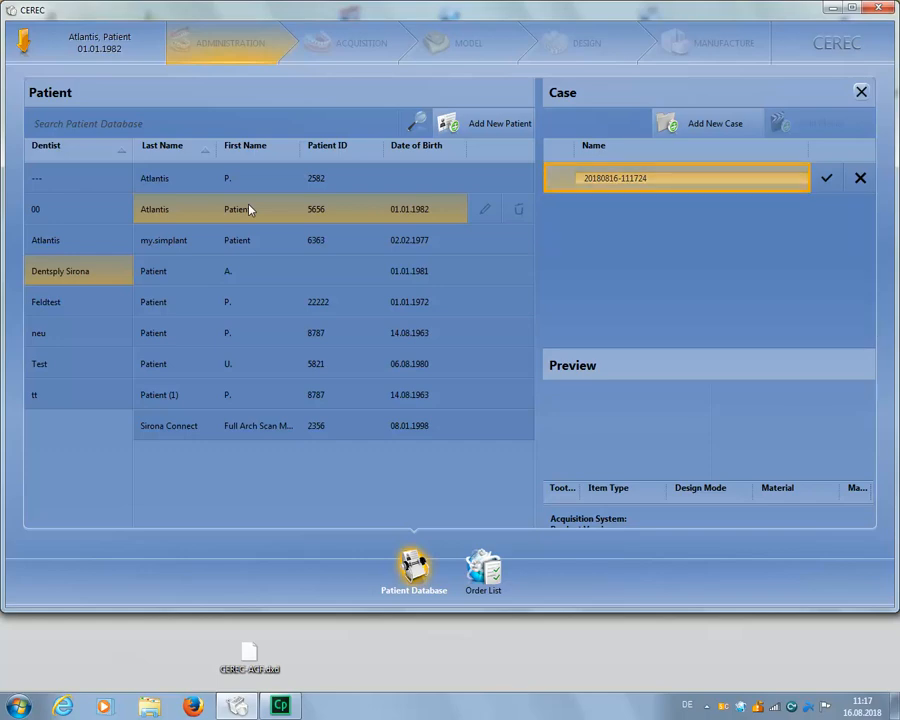
Rename the new case under patient Atlantis to 20180816-Core File
key("BackSpace")
type("Core File")
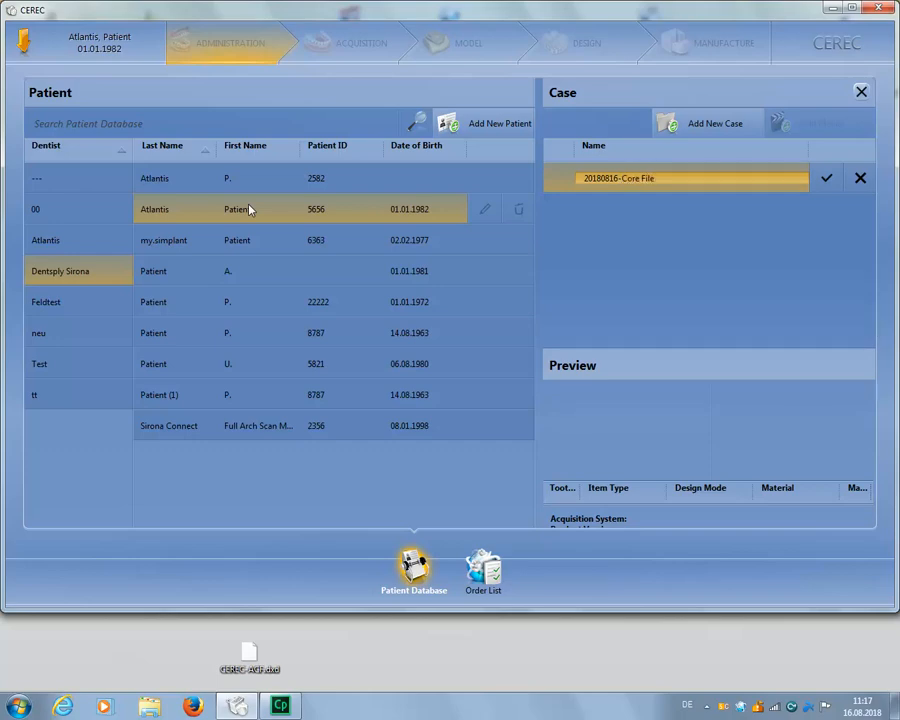
type("new")
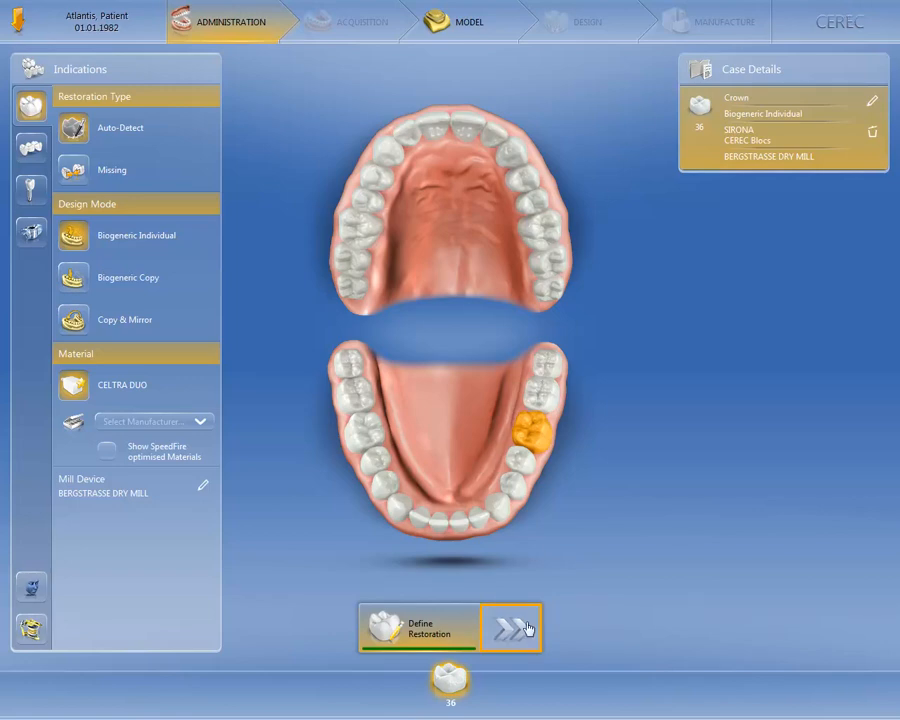
Advance from Define Restoration to the Model phase for tooth 36
left_click(510, 627)
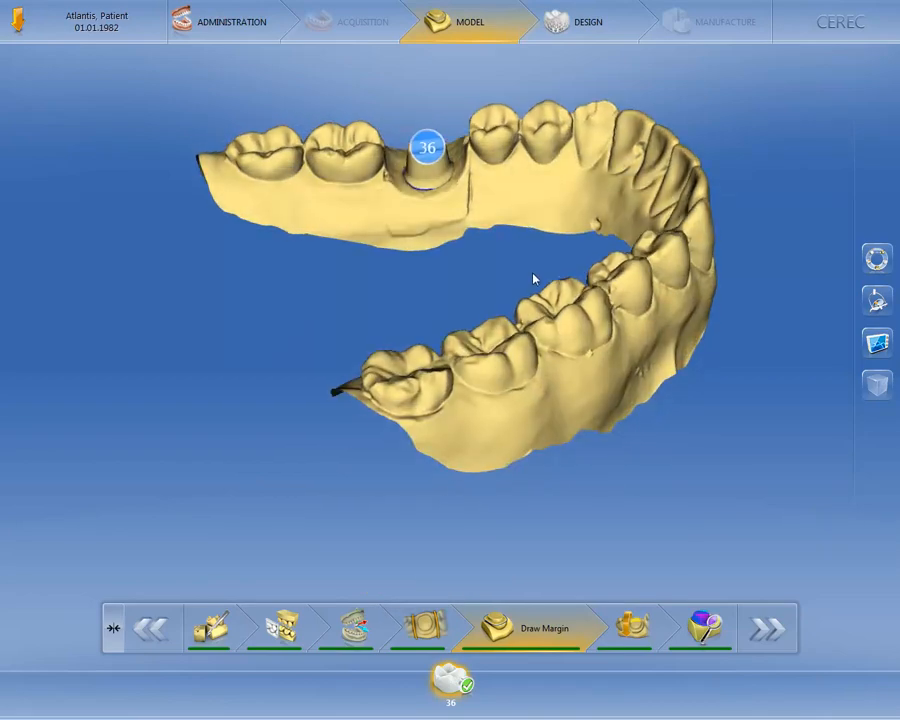
Orbit the jaw model to inspect tooth 36's preparation from the occlusal side
left_click_drag(535, 278, 258, 347)
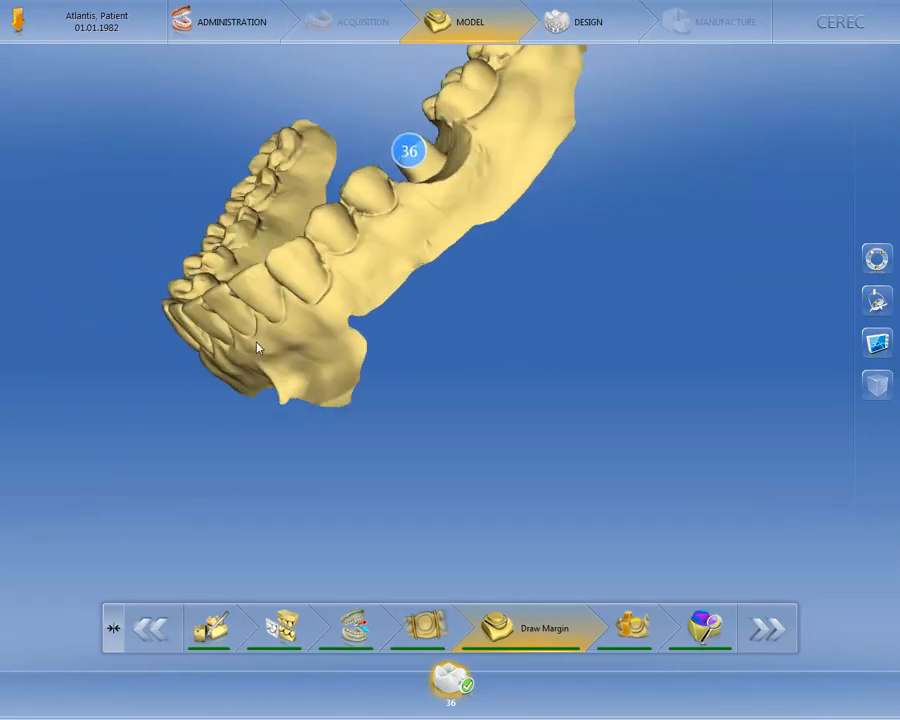
left_click_drag(258, 347, 671, 177)
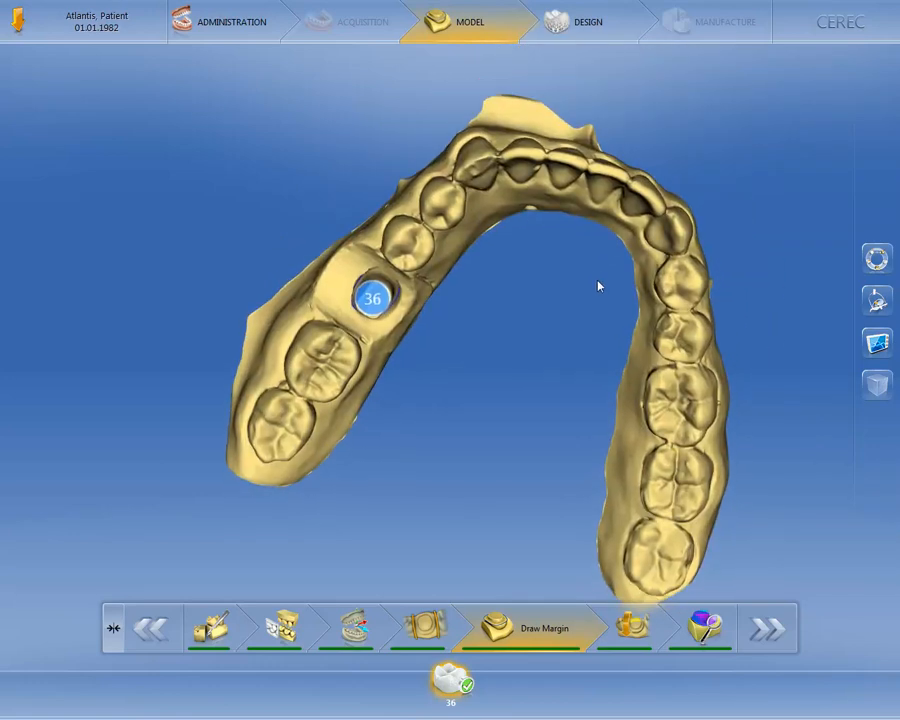
mouse_move(651, 166)
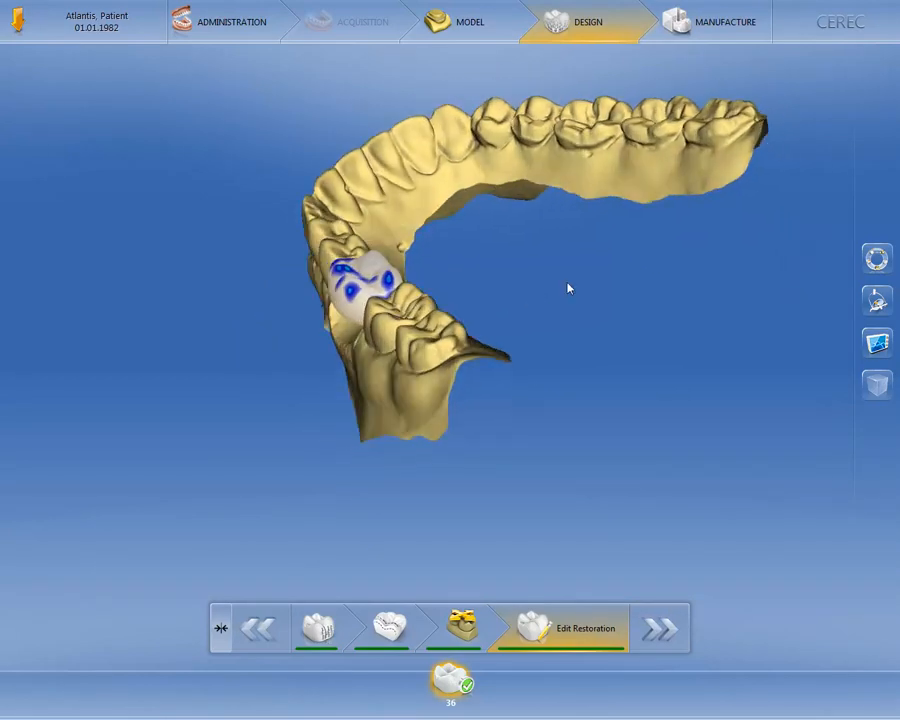
View the proposed tooth 36 crown from above and show its editing tools
left_click_drag(568, 287, 435, 357)
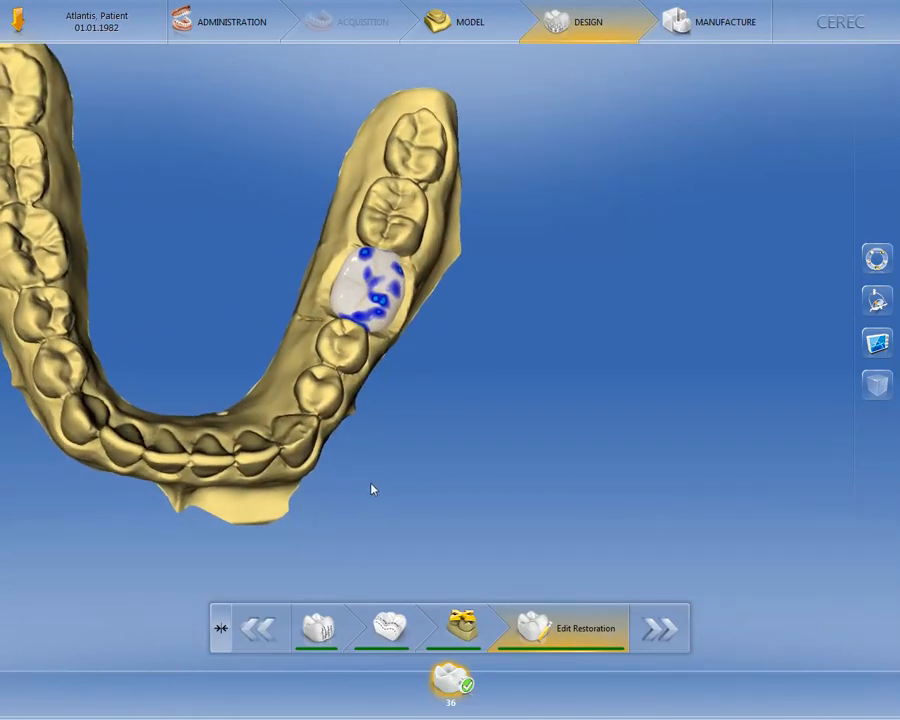
mouse_move(877, 301)
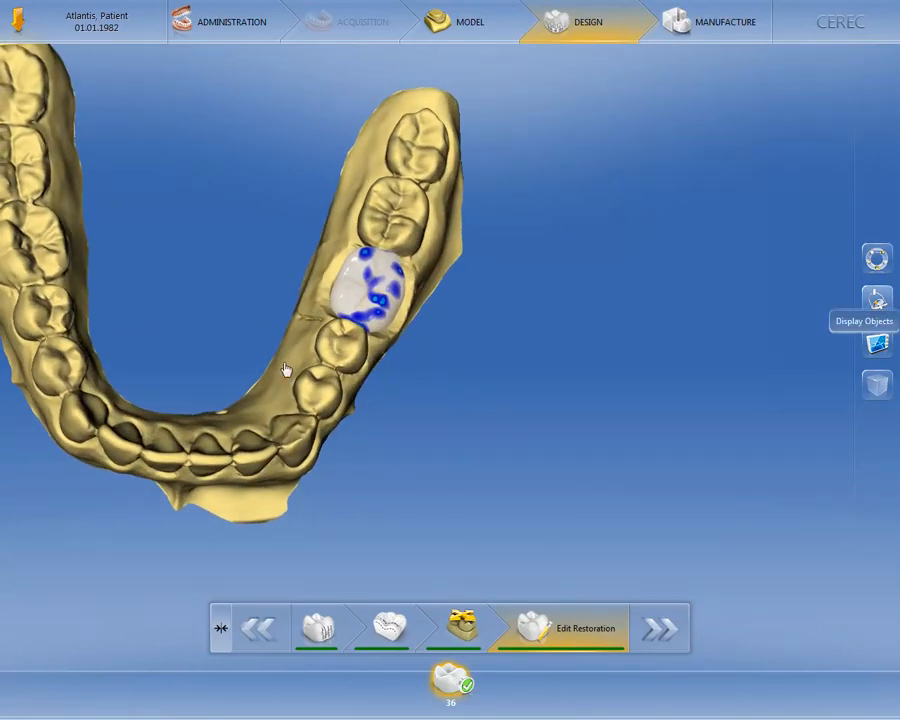
left_click(876, 258)
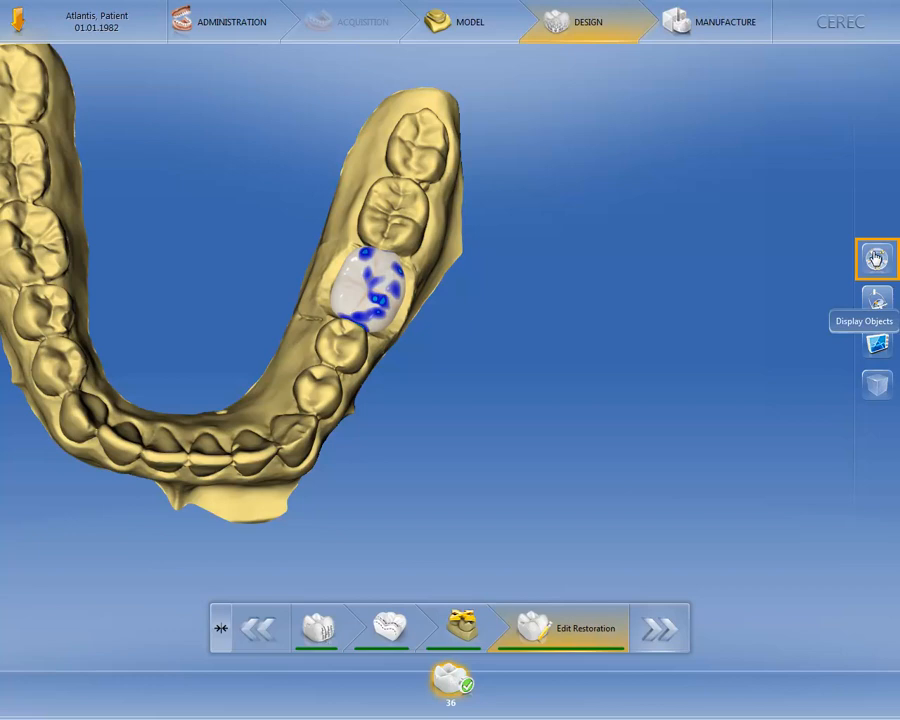
left_click(876, 258)
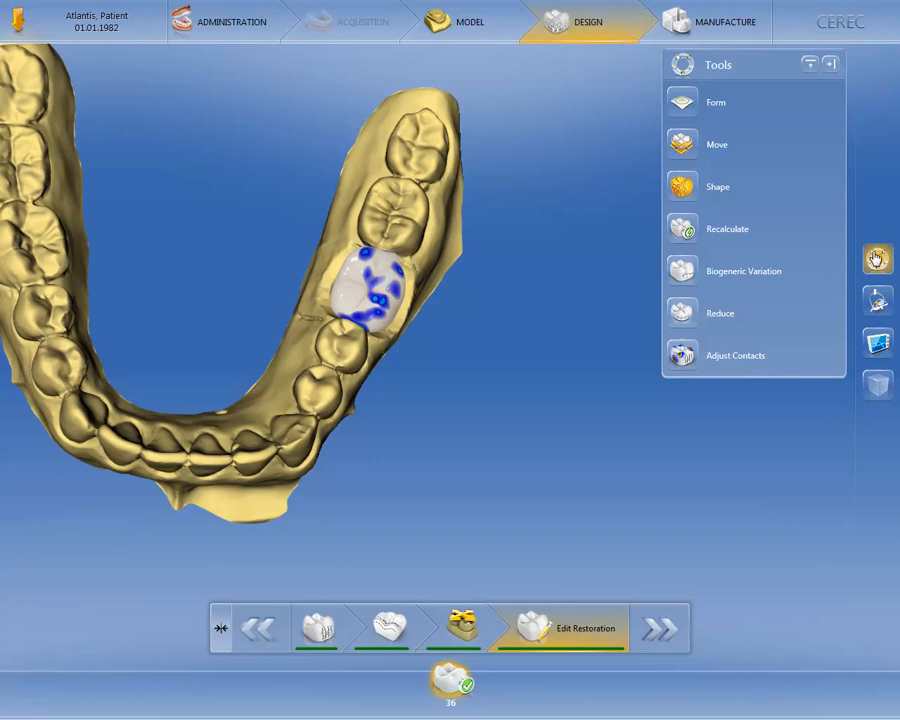
Check the jaw and restoration display objects, then advance the crown to the Manufacture phase
left_click(877, 300)
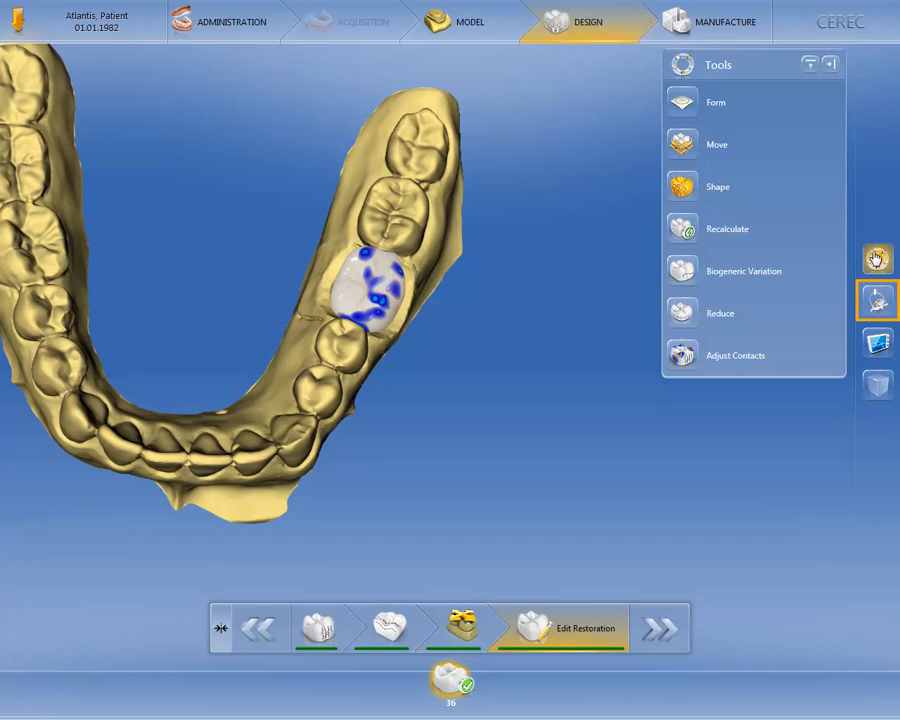
left_click(876, 300)
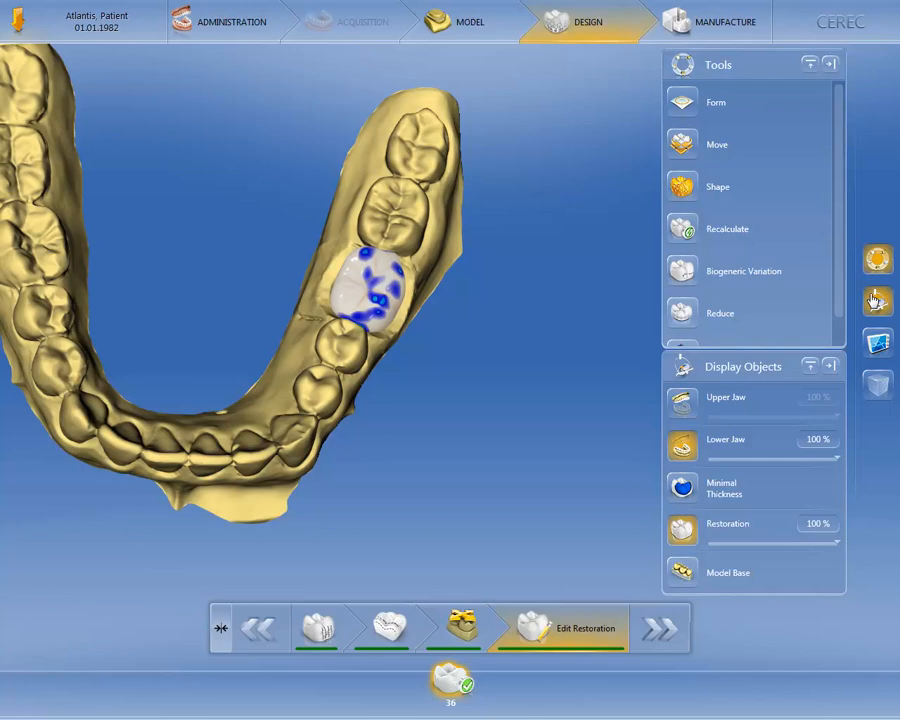
left_click(660, 627)
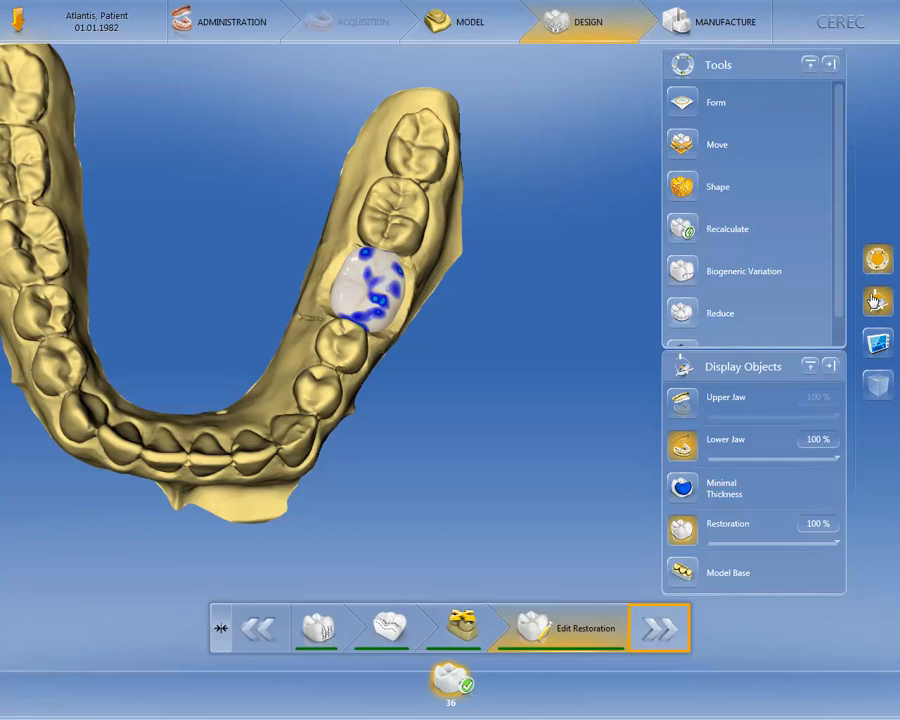
mouse_move(685, 443)
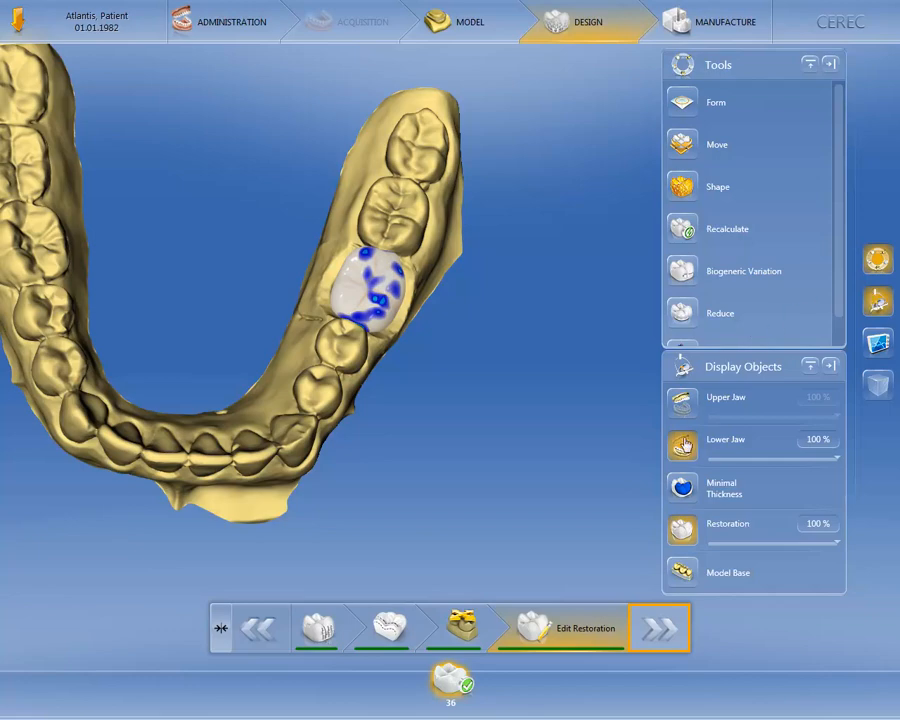
left_click(730, 22)
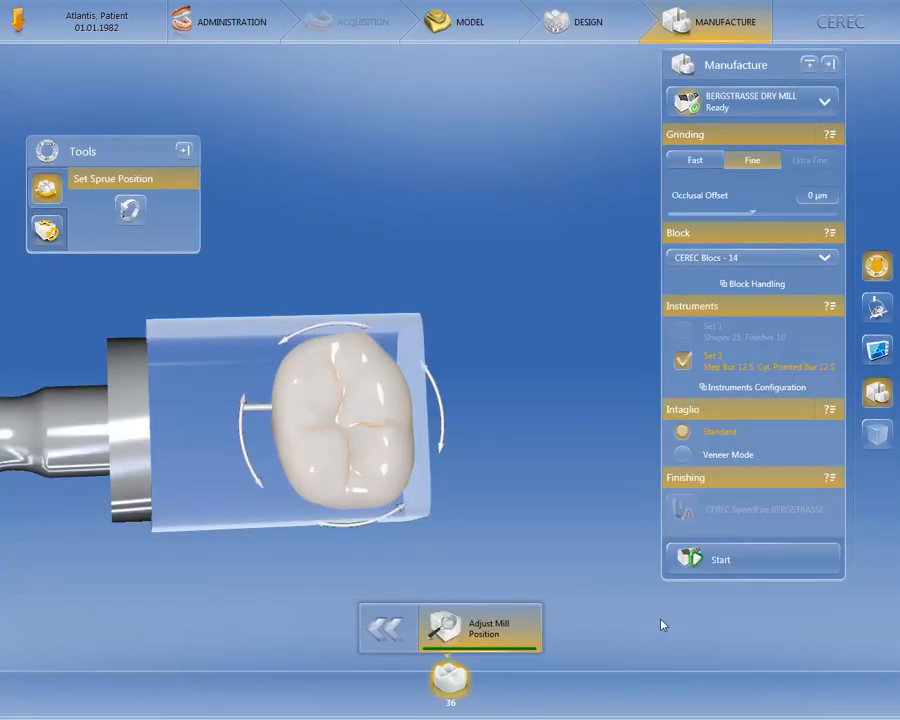